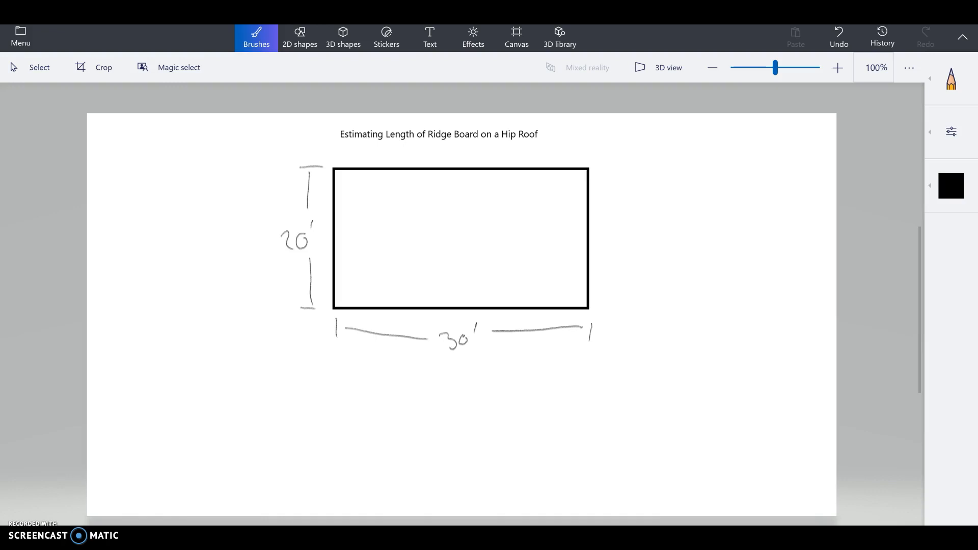
Step: Draw both hip ends from the rectangle corners, the ridge line joining them, and a downward arrow at the ridge
{"action": "left_click_drag", "start_coordinate": [334, 307], "coordinate": [395, 258]}
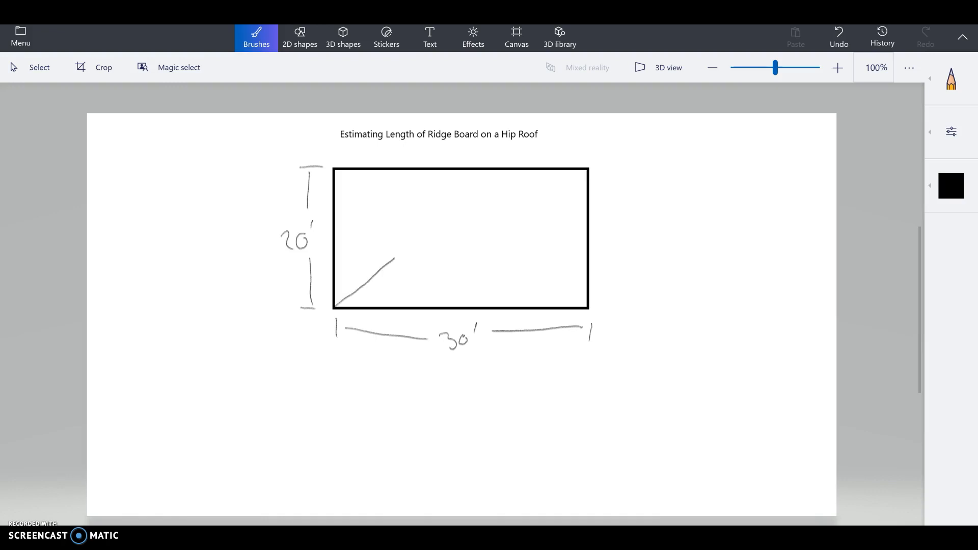
{"action": "left_click_drag", "start_coordinate": [335, 169], "coordinate": [405, 253]}
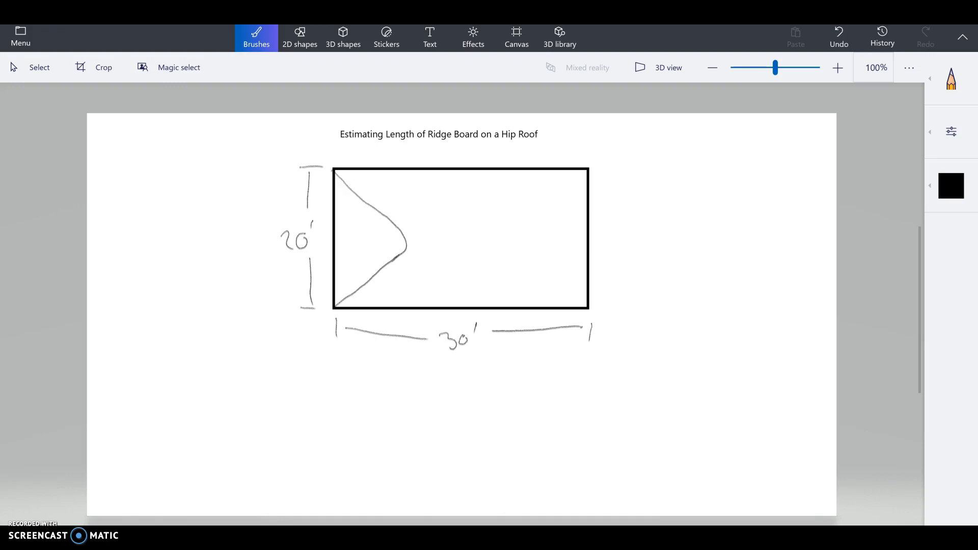
{"action": "left_click_drag", "start_coordinate": [576, 174], "coordinate": [576, 303]}
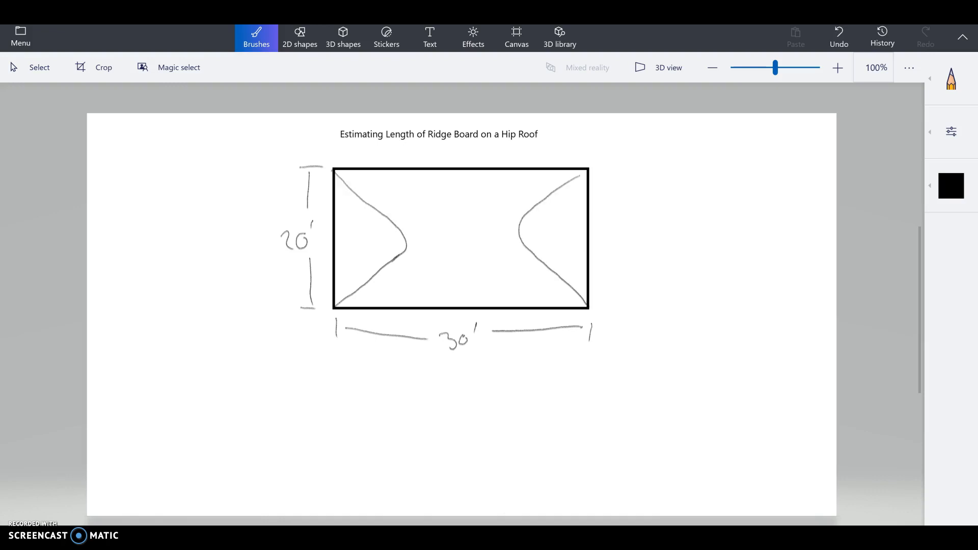
{"action": "left_click_drag", "start_coordinate": [405, 243], "coordinate": [518, 245]}
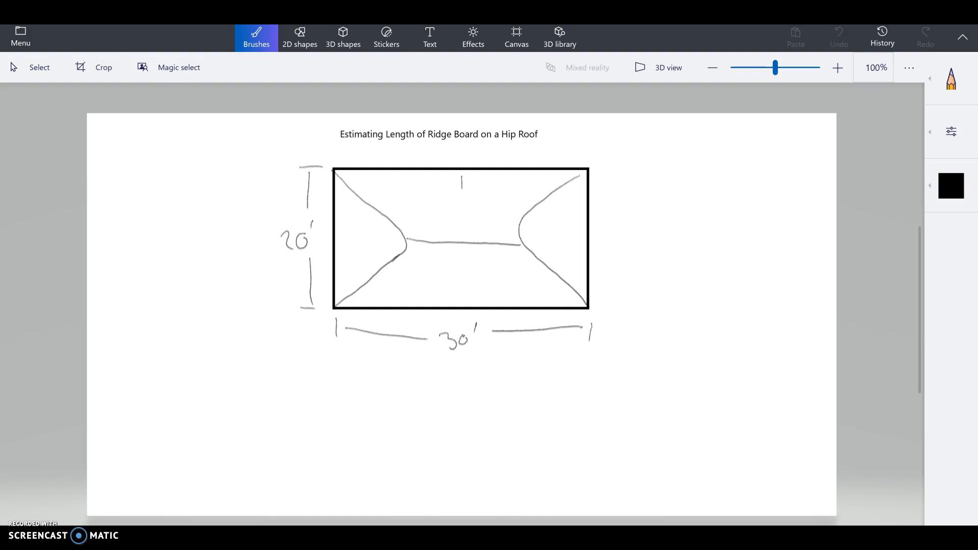
{"action": "left_click_drag", "start_coordinate": [462, 184], "coordinate": [461, 225]}
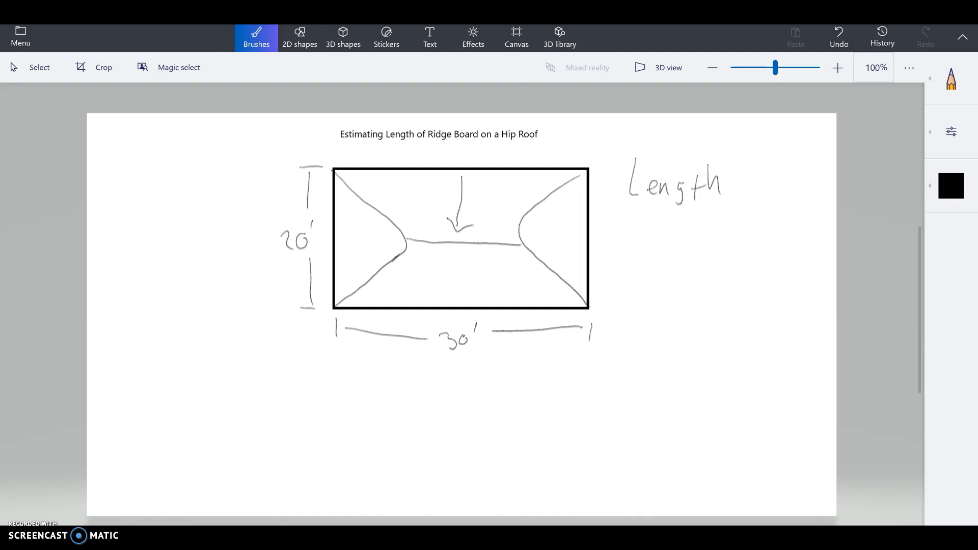
Step: Handwrite 'Length − width' with an underline and label the result 'Result length of Ridge Board'
{"action": "left_click_drag", "start_coordinate": [614, 239], "coordinate": [635, 237]}
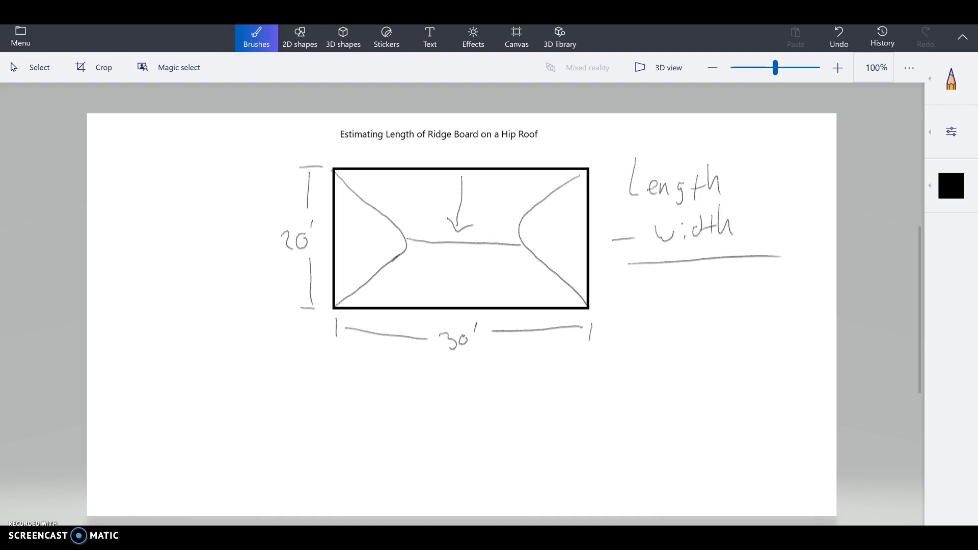
{"action": "left_click_drag", "start_coordinate": [632, 290], "coordinate": [680, 287]}
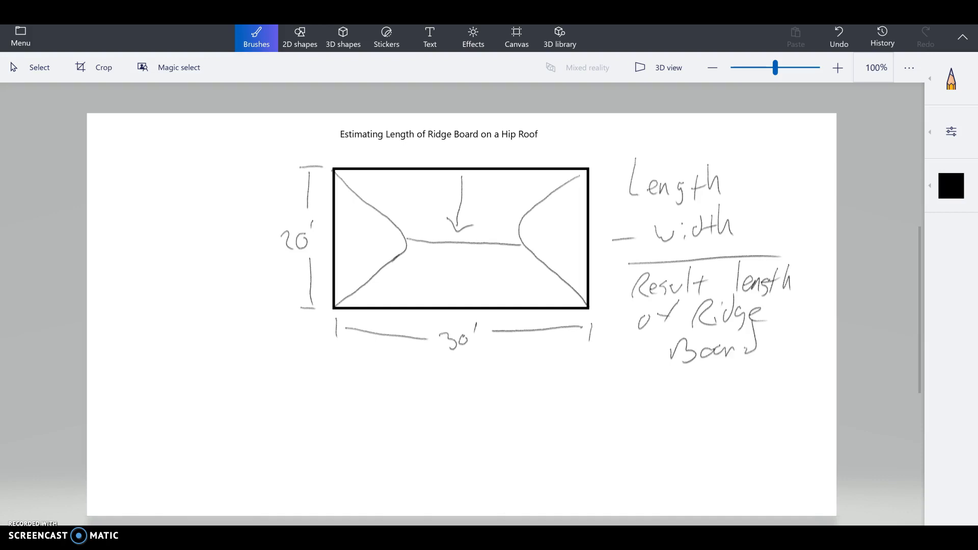
Step: Handwrite 30 − 20 = 10 below the plan and begin a 'Qty' note beside the answer
{"action": "left_click_drag", "start_coordinate": [530, 374], "coordinate": [599, 430]}
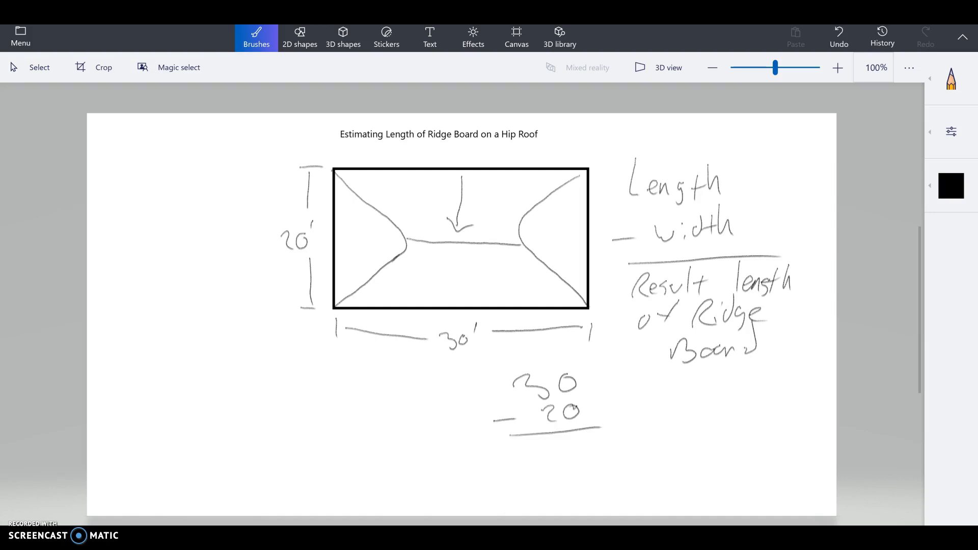
{"action": "left_click_drag", "start_coordinate": [549, 450], "coordinate": [574, 459]}
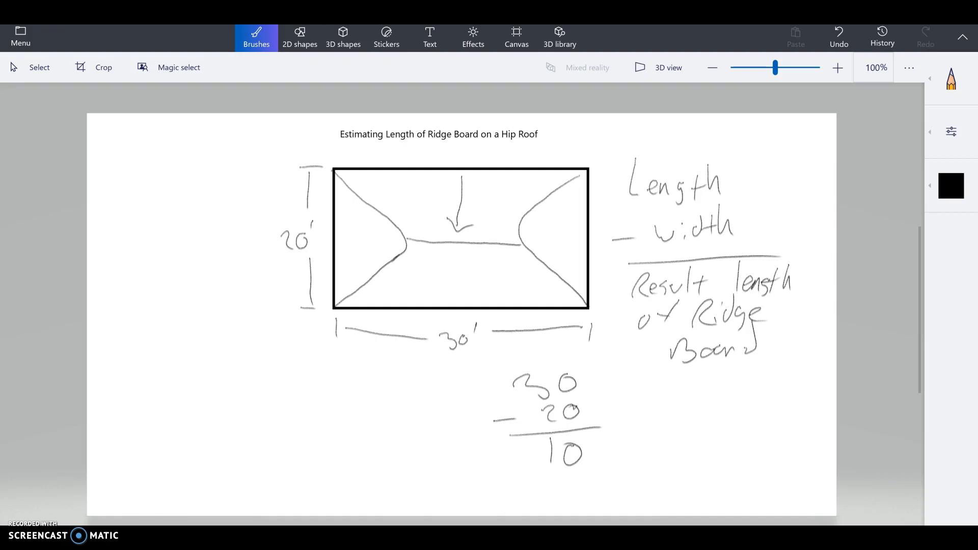
{"action": "left_click_drag", "start_coordinate": [653, 402], "coordinate": [685, 402]}
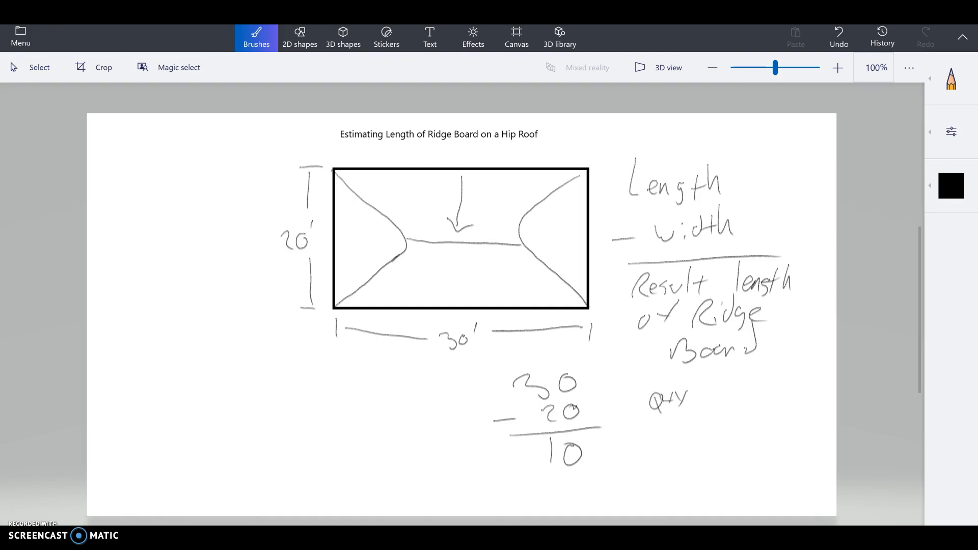